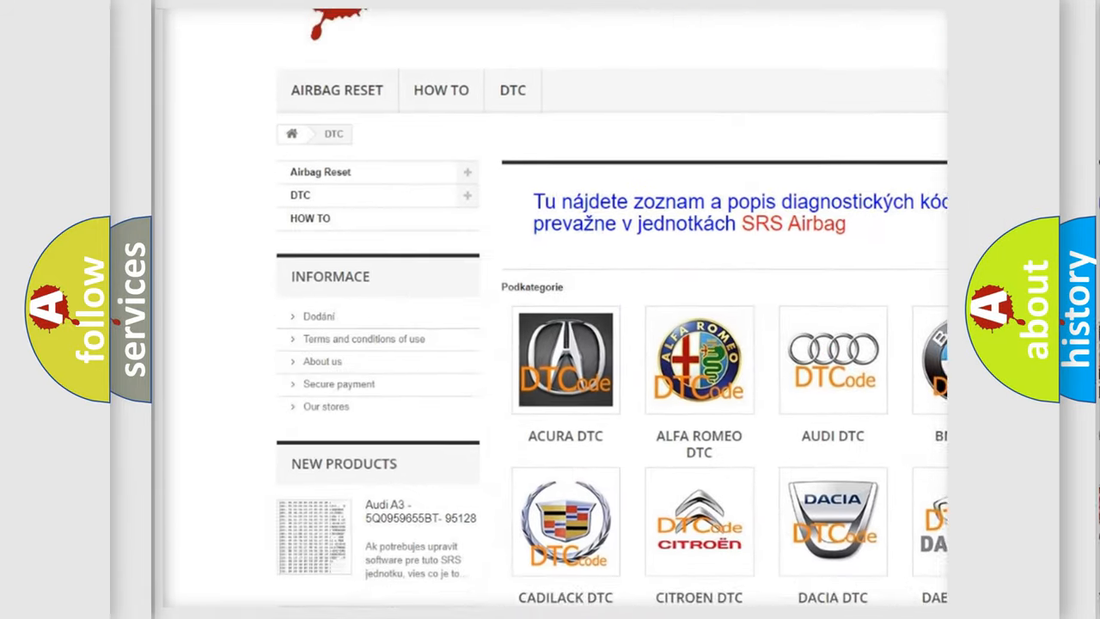
{"action": "scroll", "scroll_direction": "down", "scroll_amount": 3}
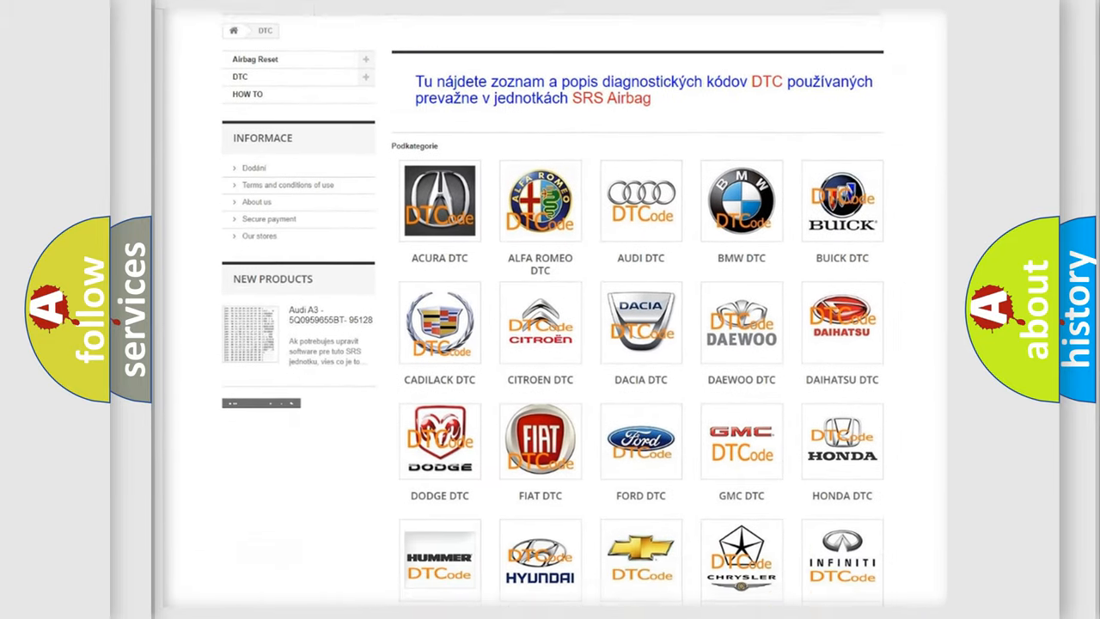
{"action": "scroll", "scroll_direction": "down", "scroll_amount": 3}
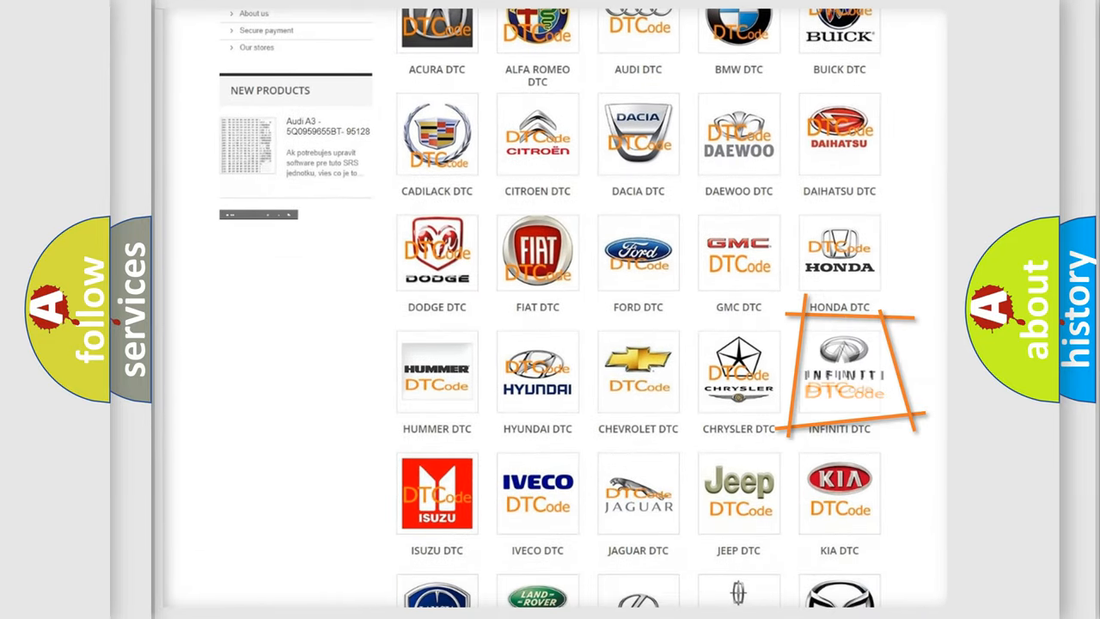